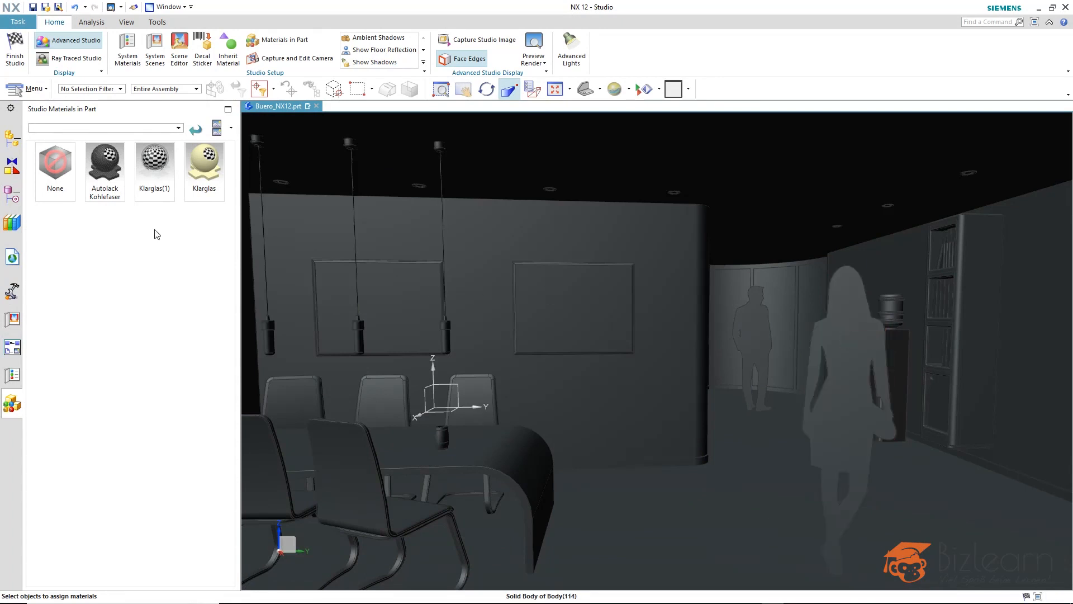
pyautogui.moveTo(154, 158)
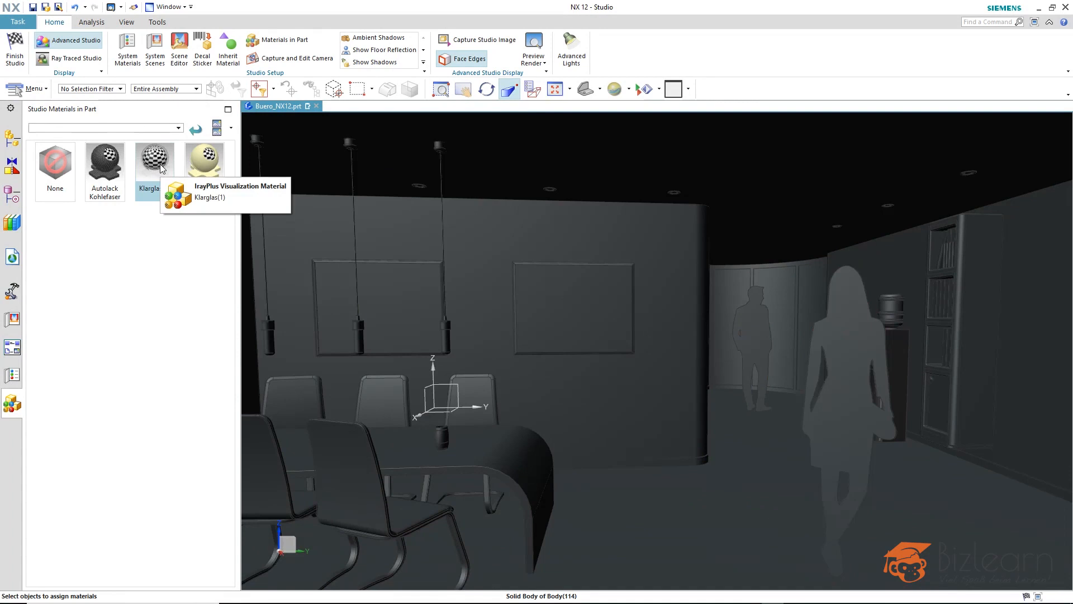
# Apply the Klarglas(1) glass material to the window panes behind the standing man
pyautogui.moveTo(154, 161); pyautogui.dragTo(681, 315)
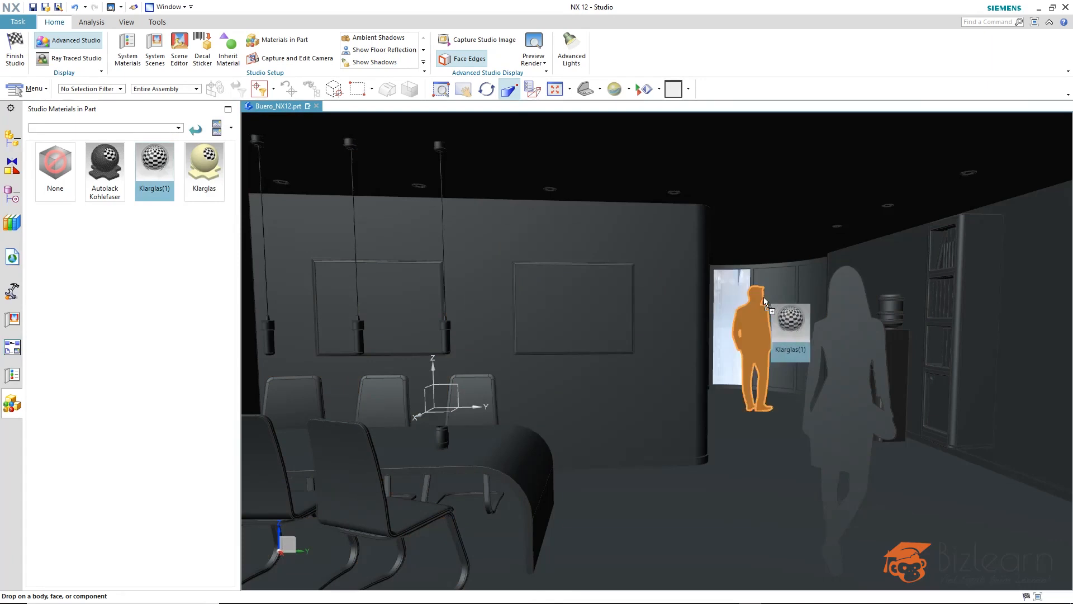
pyautogui.click(155, 160)
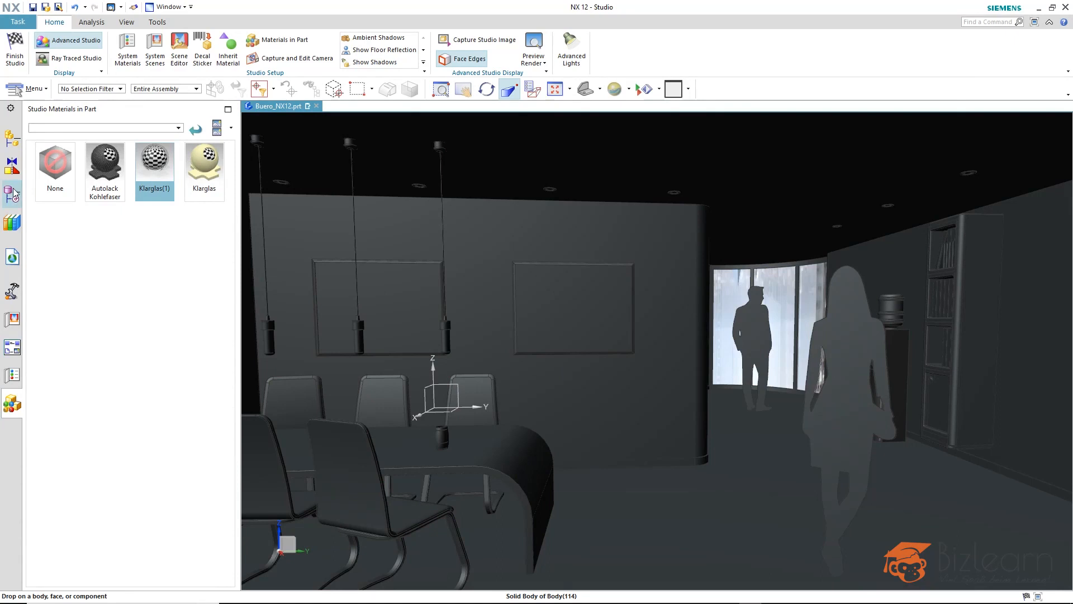
# Show the Part Navigator camera list and switch to the wider frontal Trimetric$1 view
pyautogui.click(12, 194)
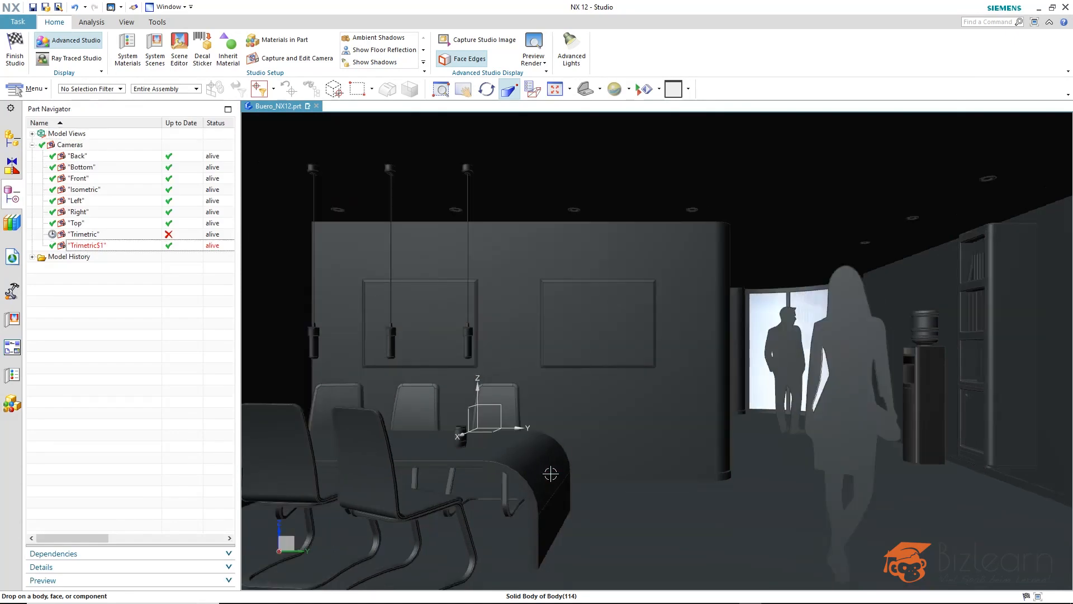
pyautogui.moveTo(551, 470)
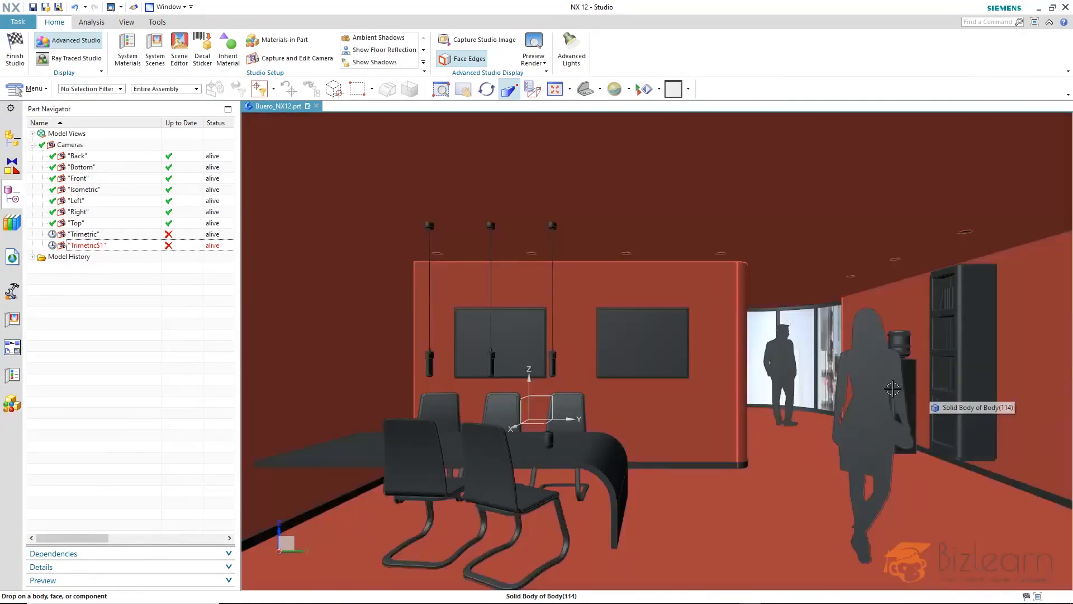
pyautogui.click(178, 47)
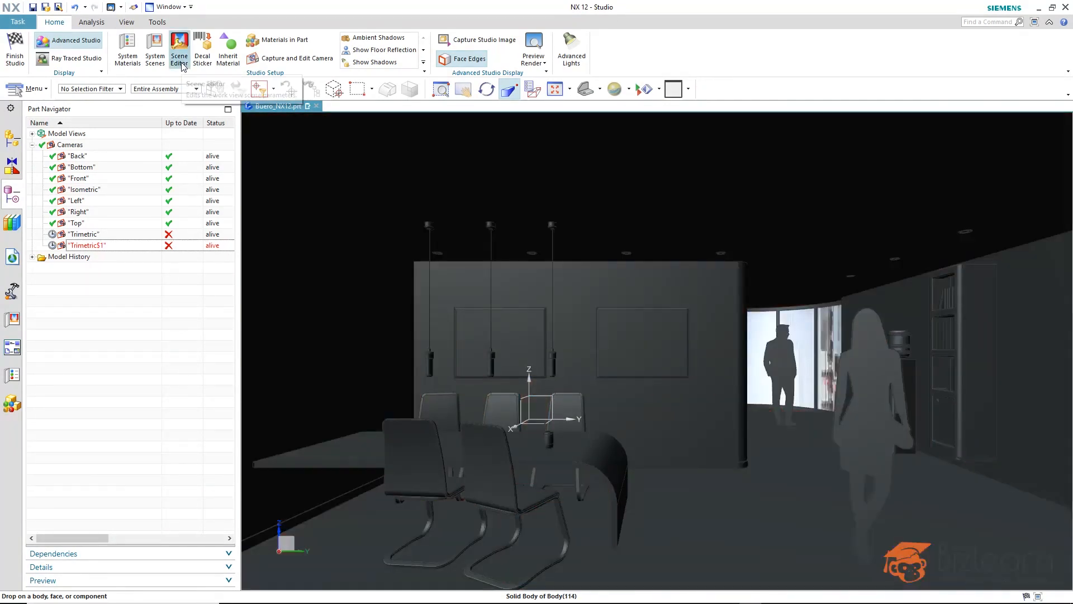
# Set the scene background to the image file Backround00.tif city skyline
pyautogui.click(179, 48)
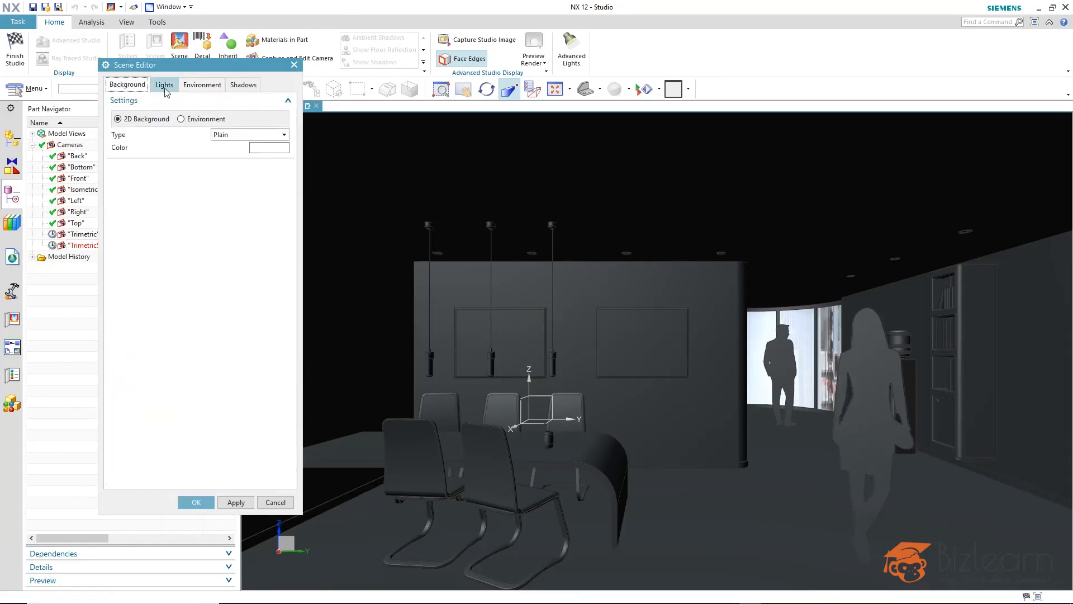
pyautogui.click(283, 134)
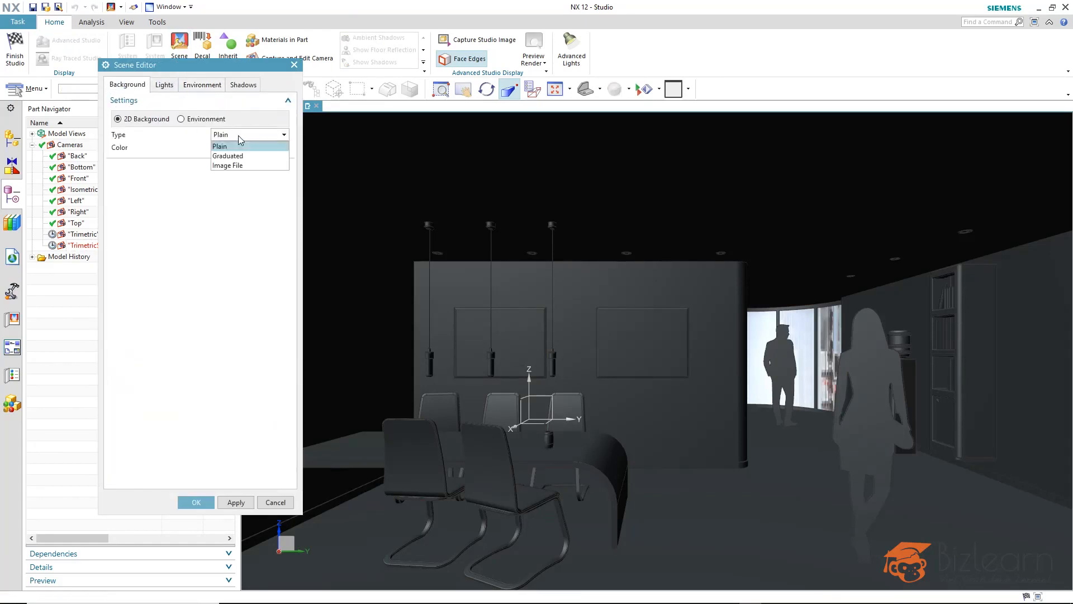
pyautogui.click(228, 166)
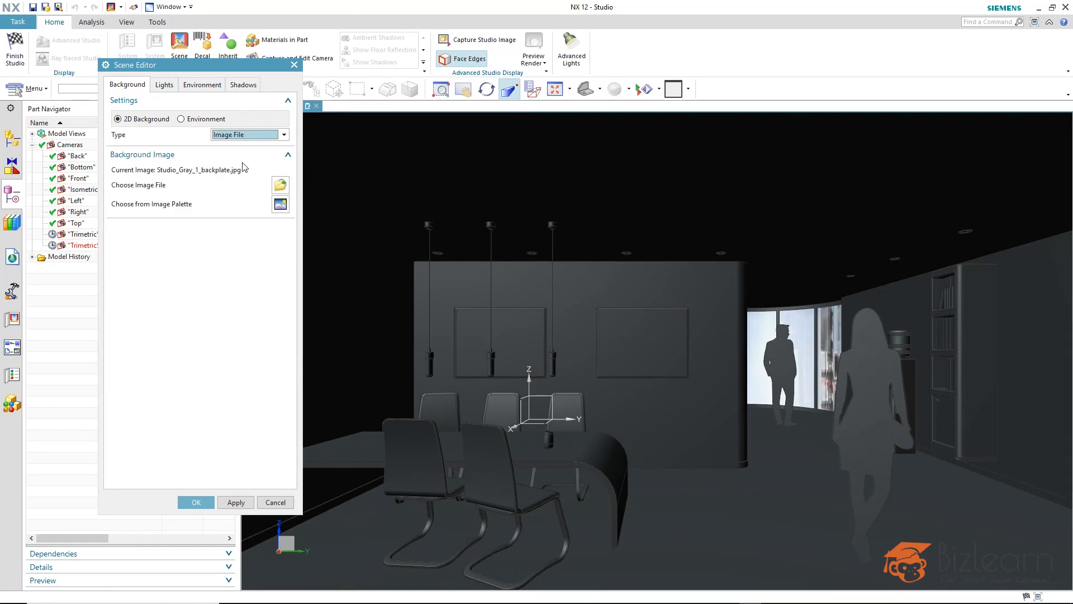
pyautogui.moveTo(279, 184)
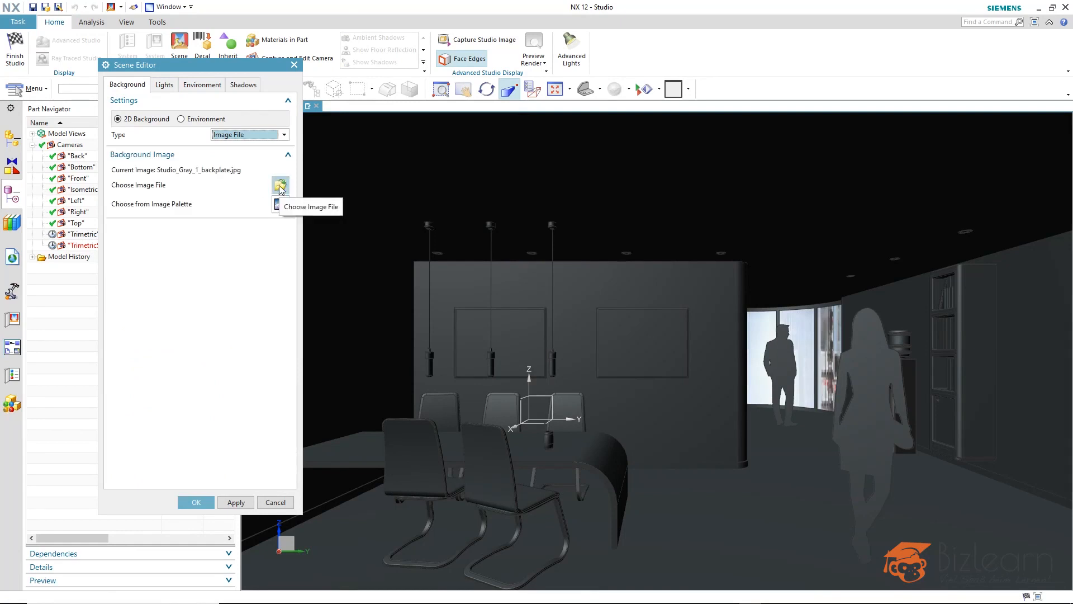
pyautogui.click(279, 186)
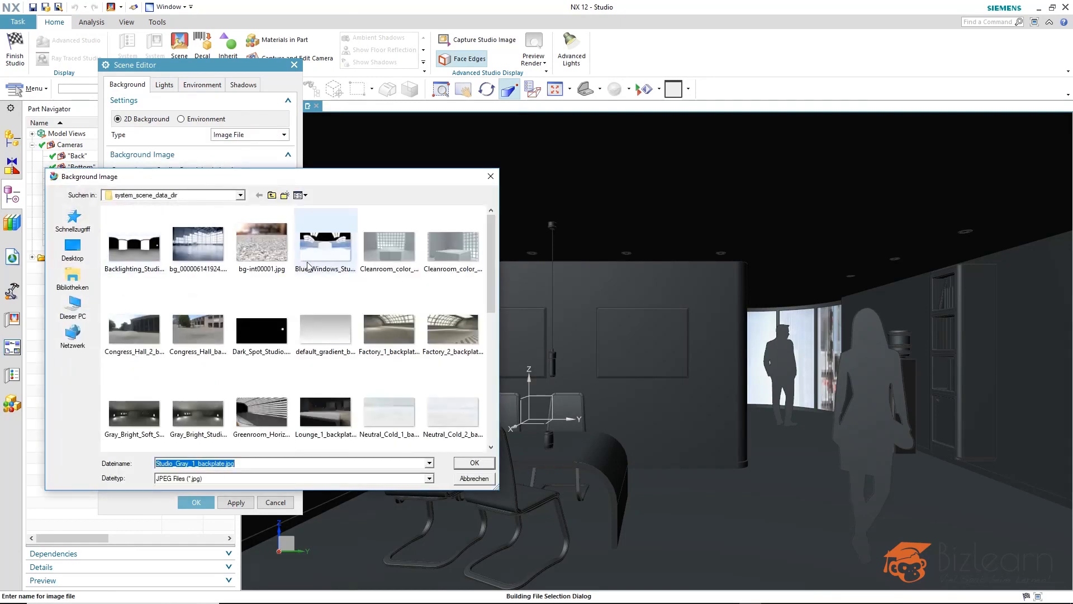
pyautogui.moveTo(81, 249)
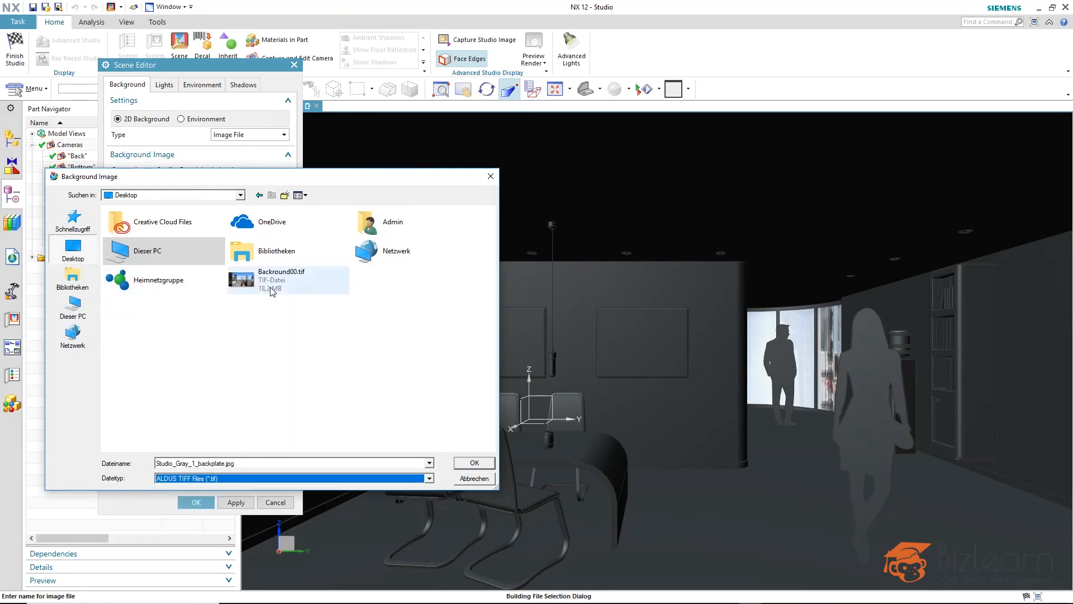
pyautogui.click(473, 461)
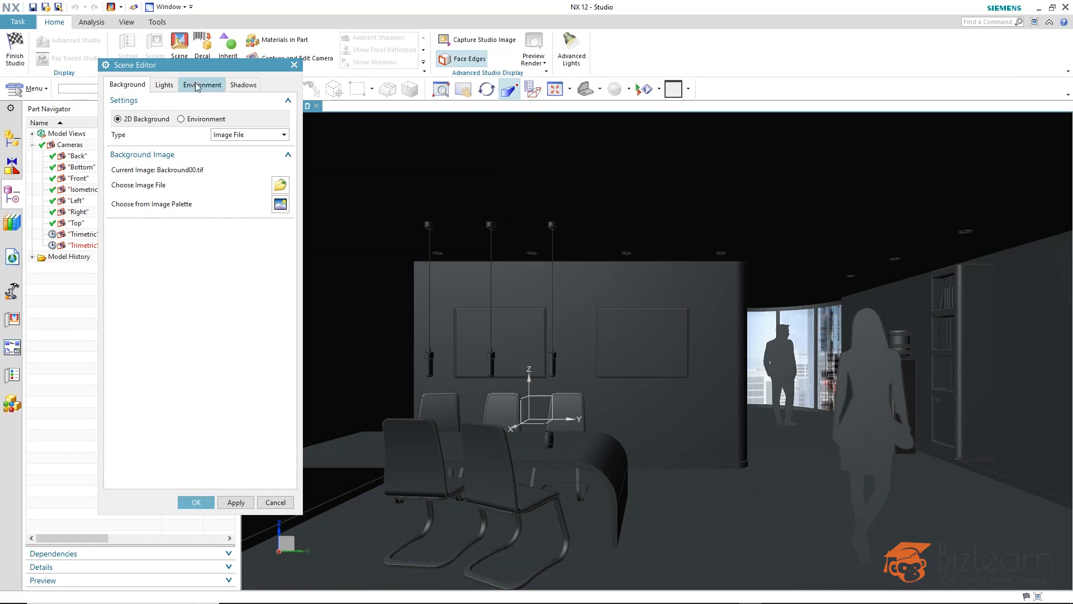
# Use Backround00.tif as the environment lighting image with real-time image-based lighting enabled
pyautogui.click(201, 84)
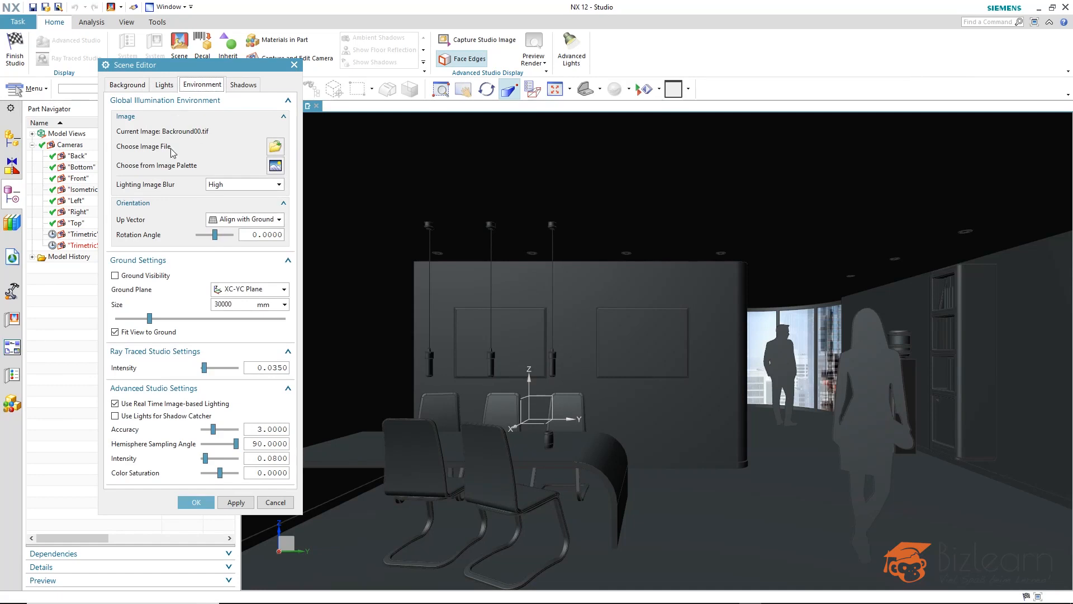
pyautogui.moveTo(291, 166)
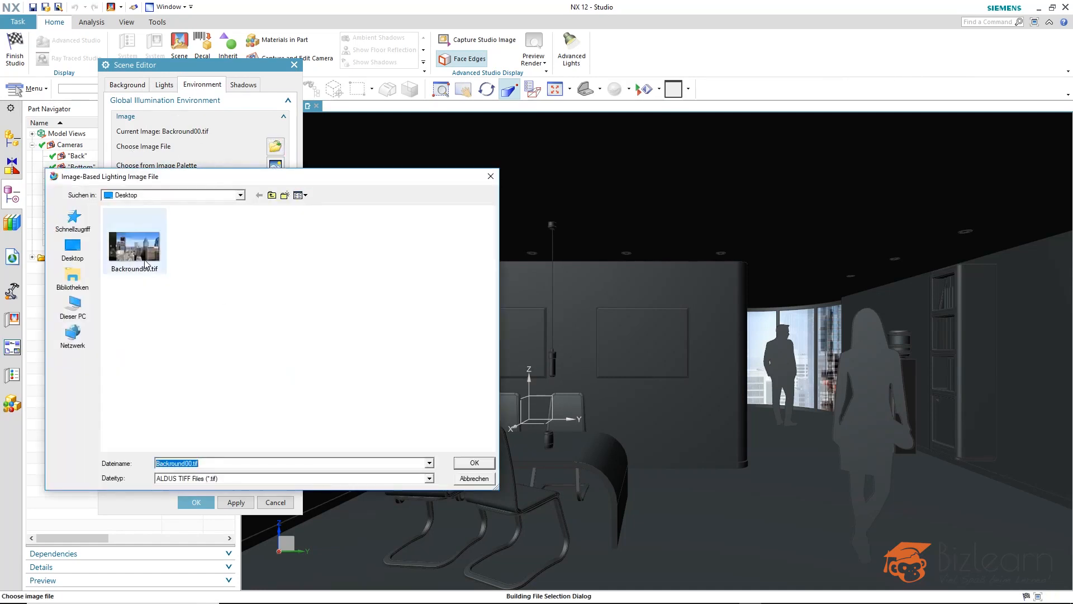
pyautogui.click(473, 463)
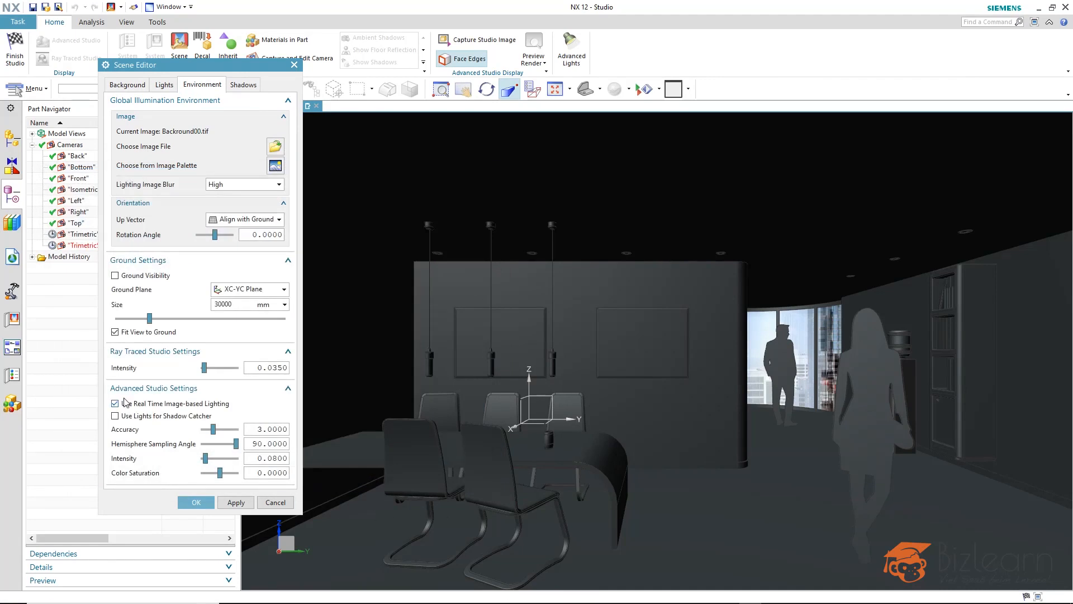
pyautogui.click(115, 404)
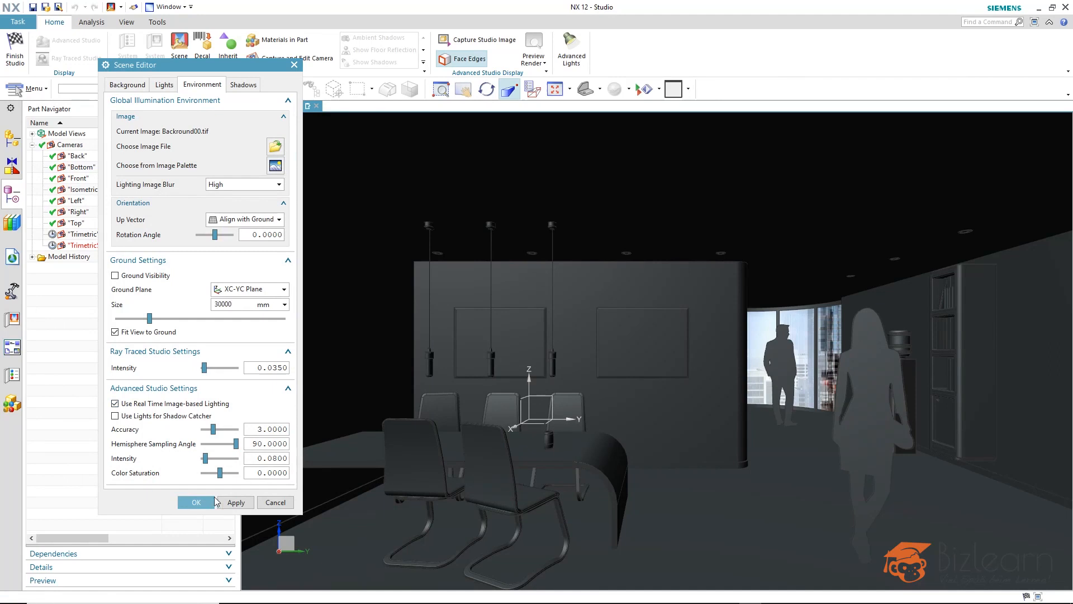
# Accept the scene settings and render the office viewport at Full Render quality
pyautogui.click(195, 502)
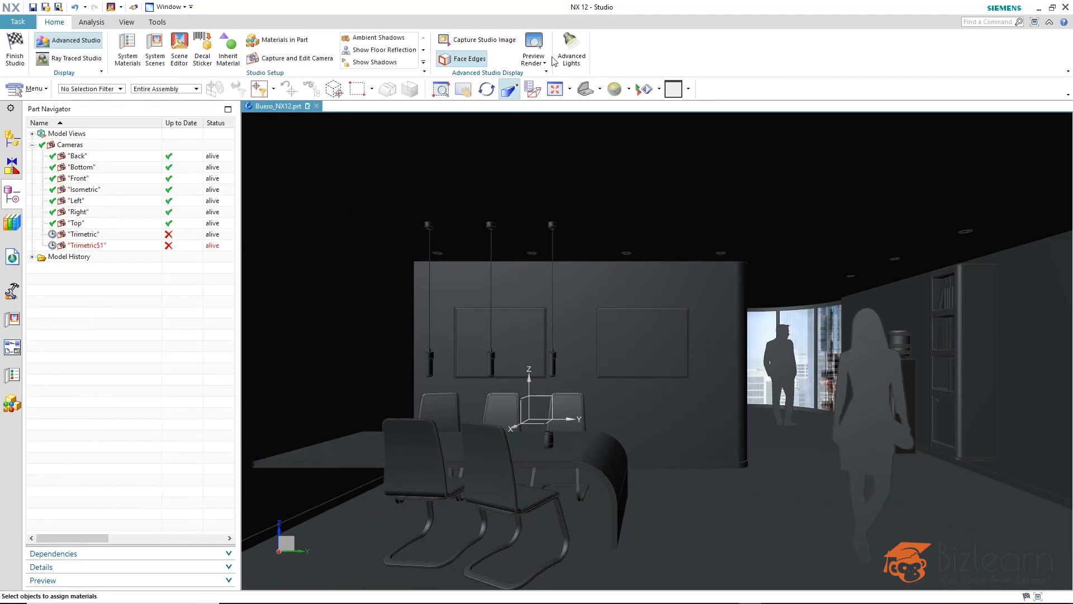
pyautogui.click(542, 63)
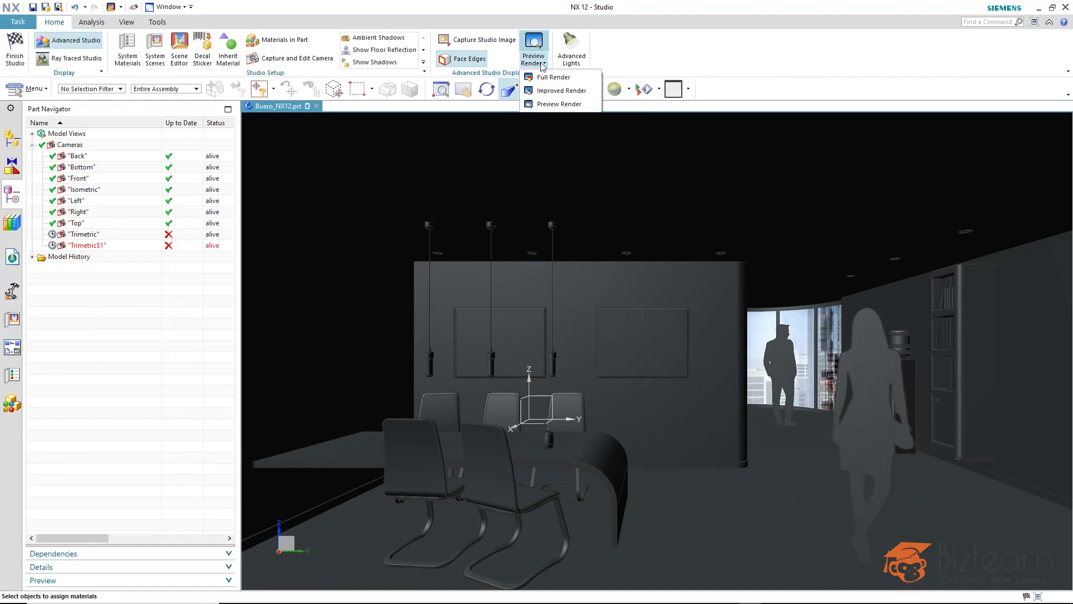
pyautogui.click(559, 103)
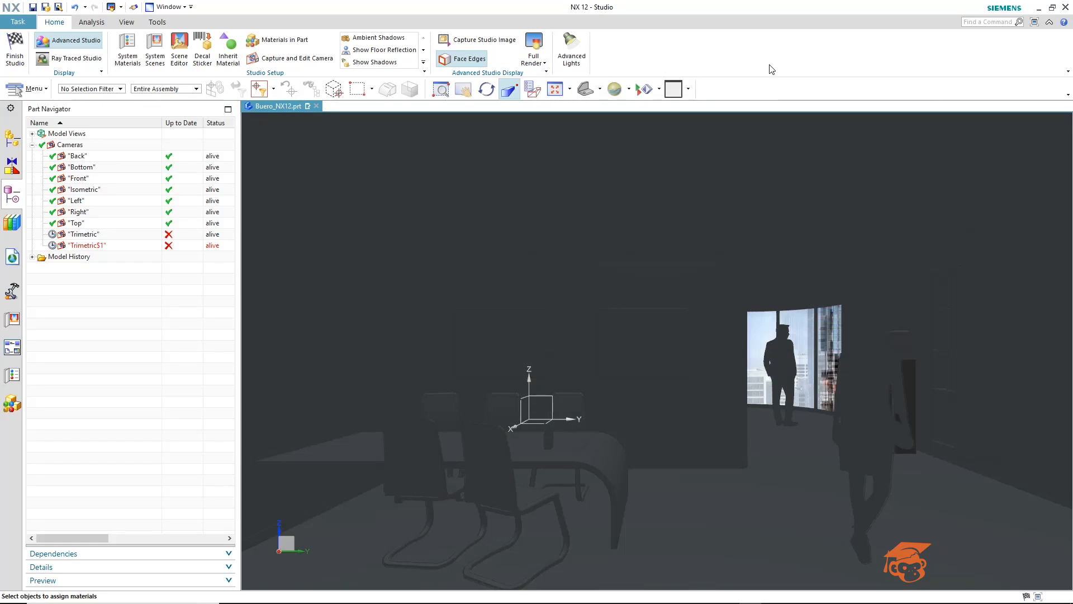
pyautogui.moveTo(858, 269)
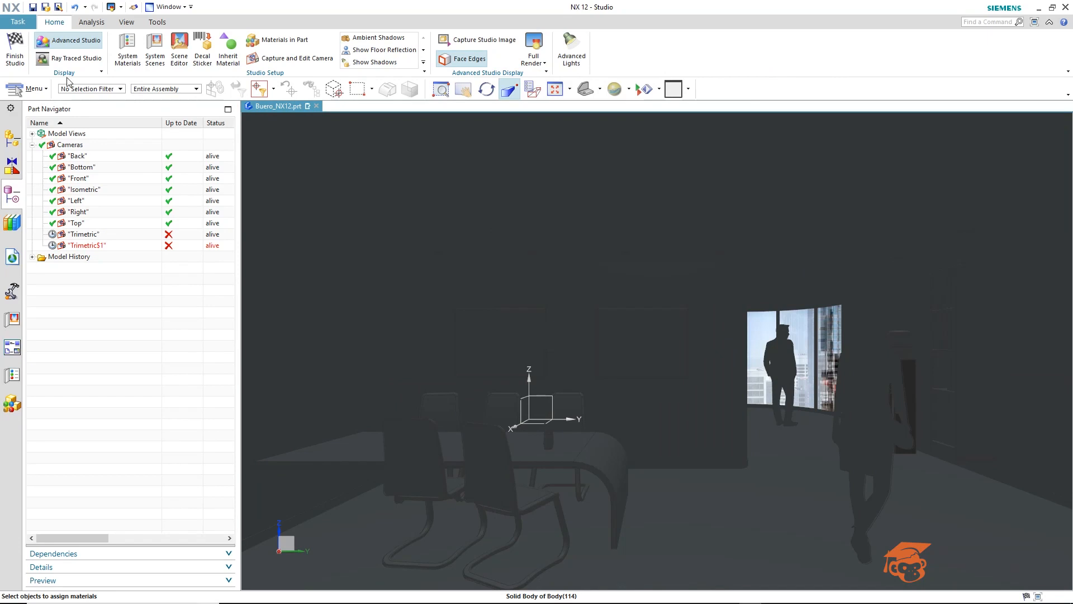
# Start a Ray Traced Studio render of the office and let iterations accumulate
pyautogui.click(76, 58)
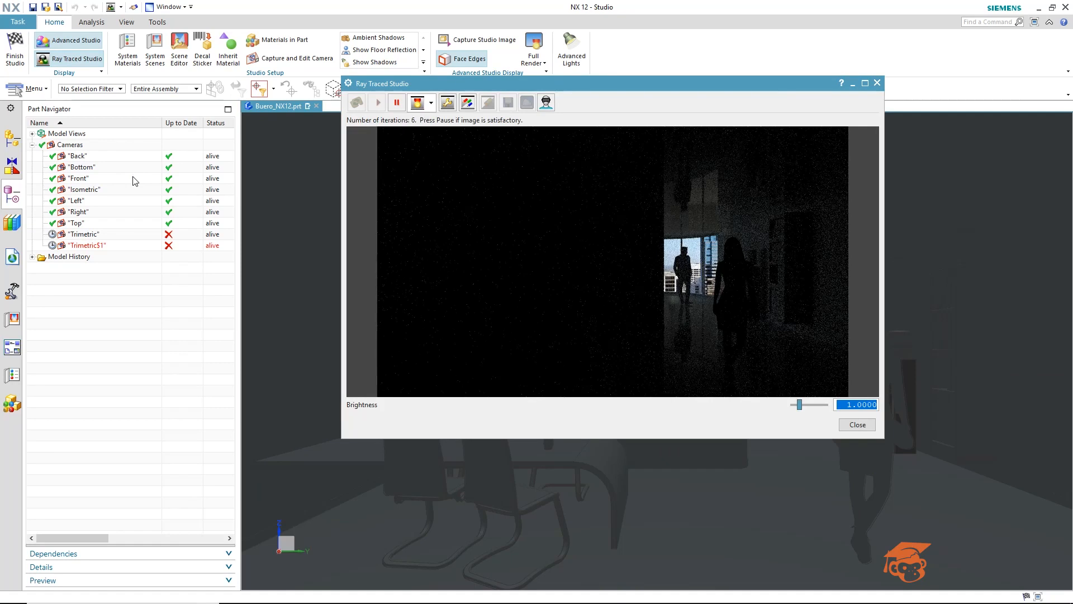
pyautogui.moveTo(234, 292)
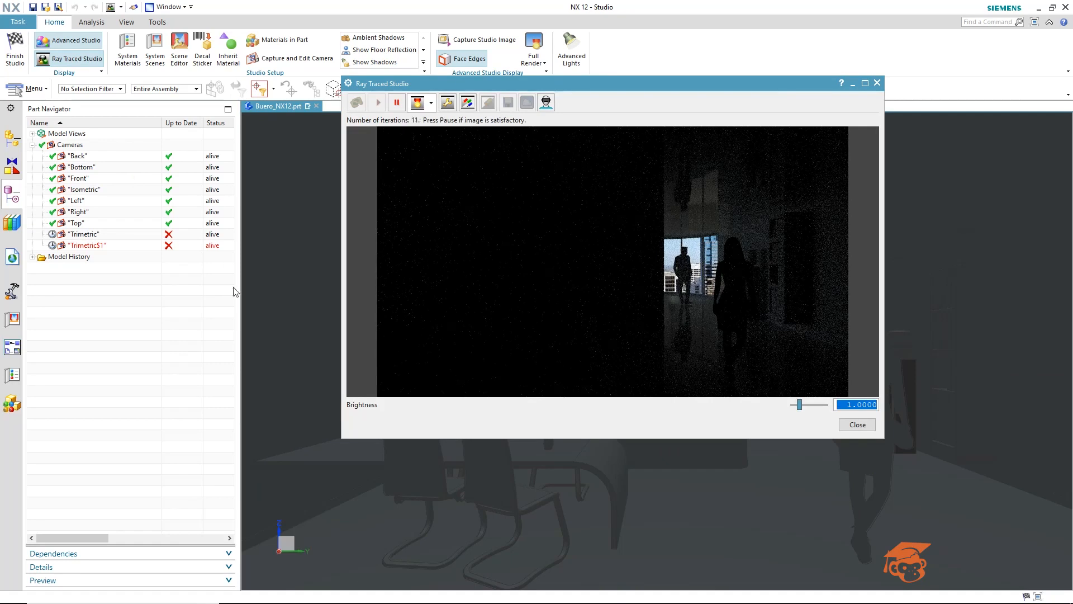
pyautogui.moveTo(698, 360)
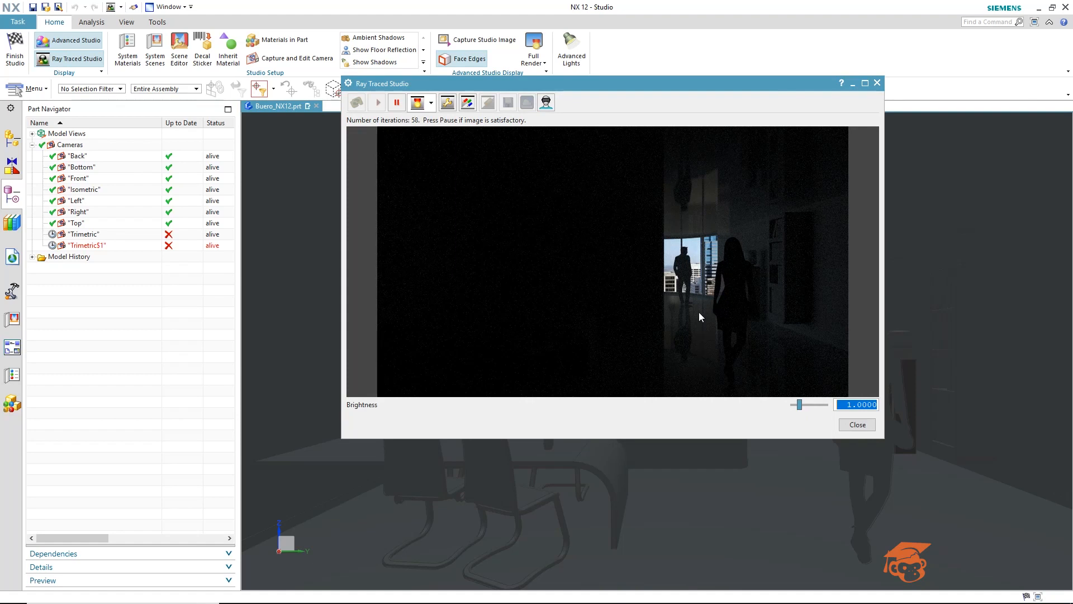
pyautogui.moveTo(782, 225)
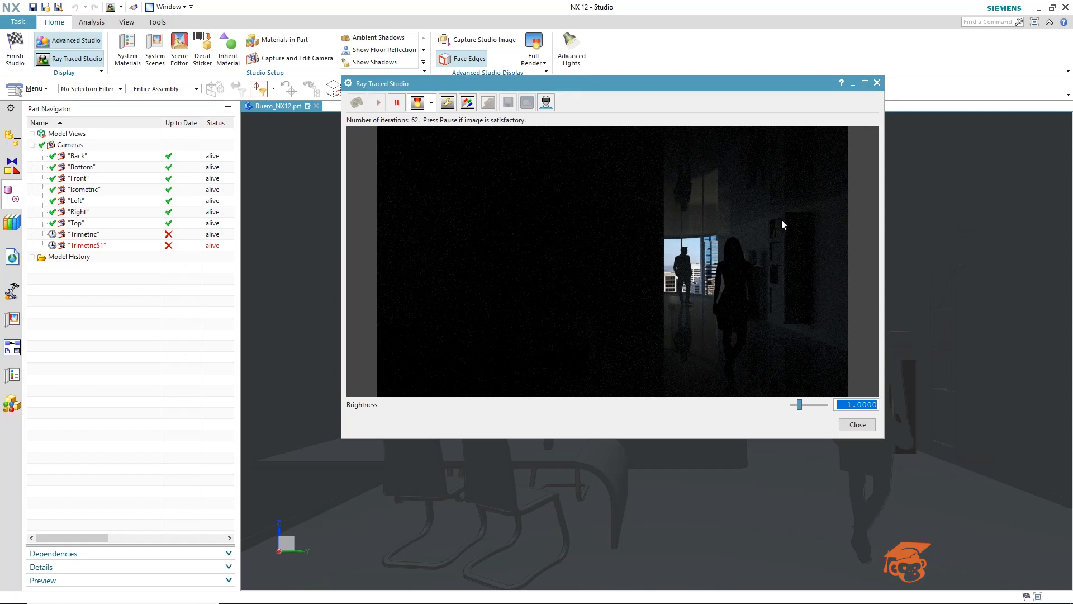